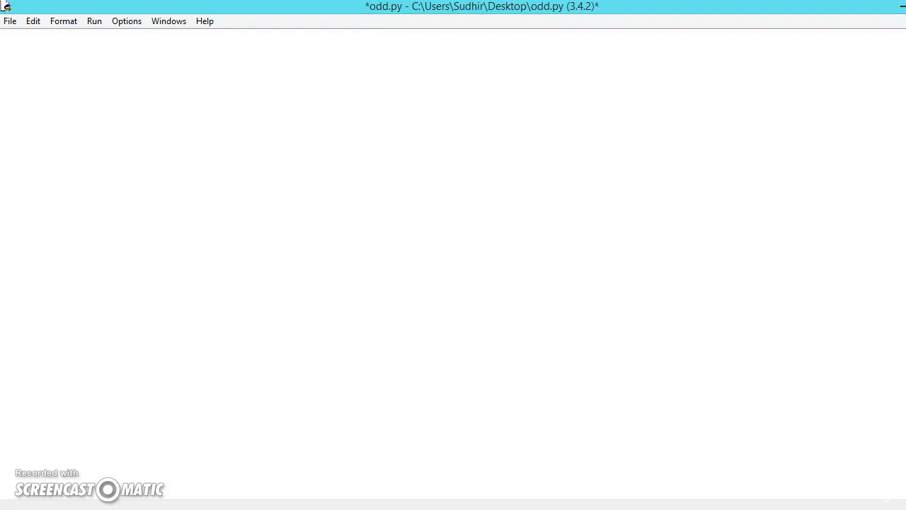
{"action": "left_click", "coordinate": [7, 40]}
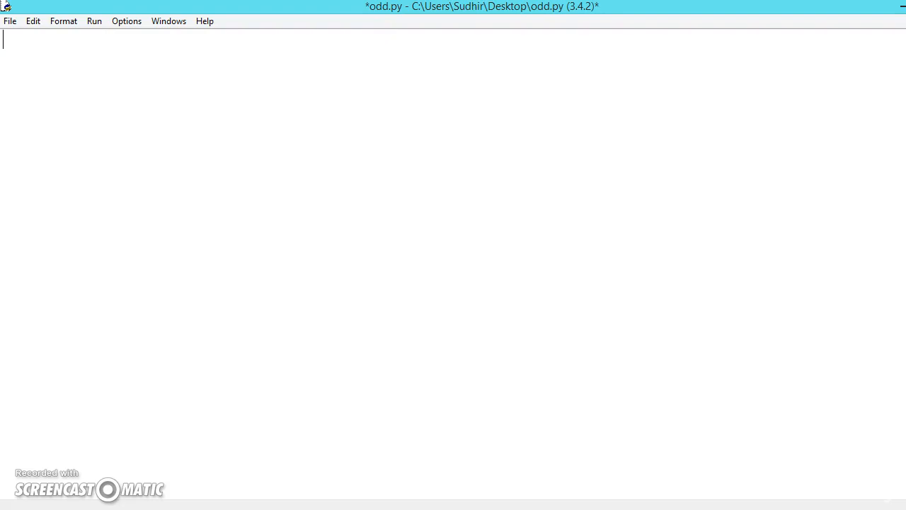
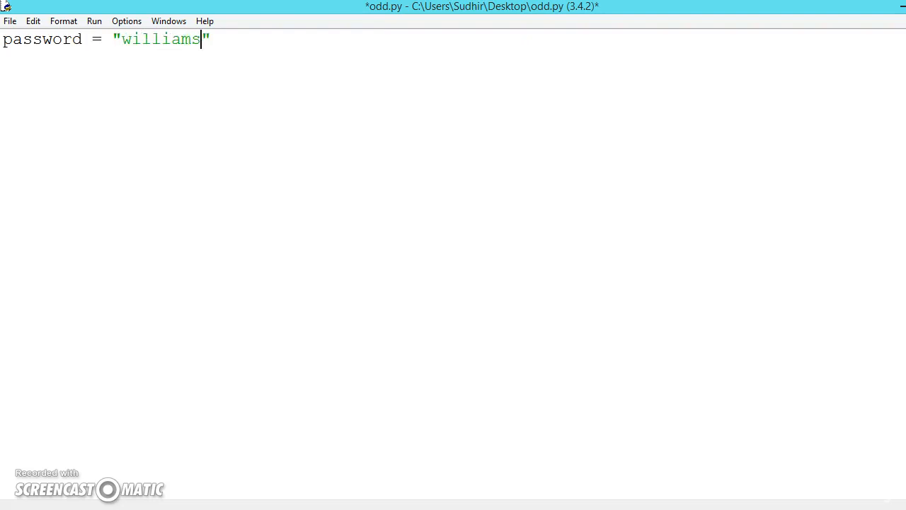
Add for i in range(3): with j = 3 and an empty if() inside the loop
{"action": "type", "text": "fo"}
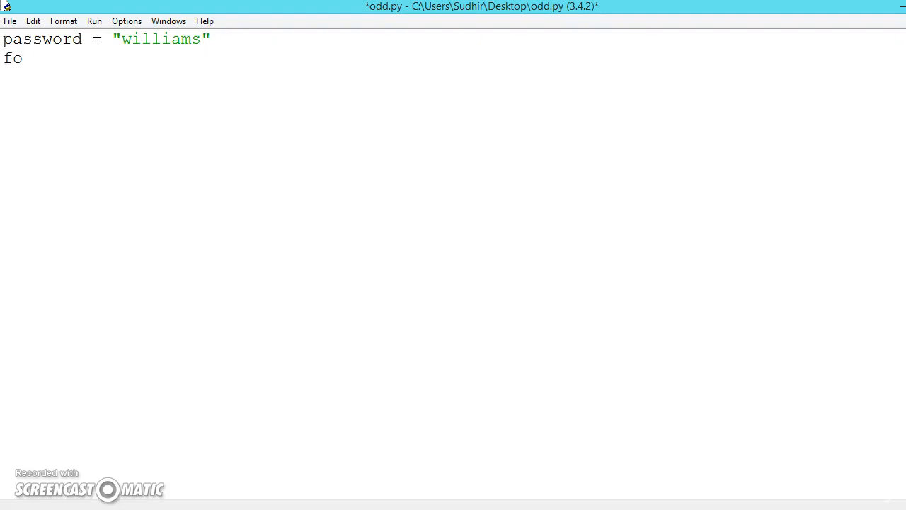
{"action": "type", "text": "r i in range"}
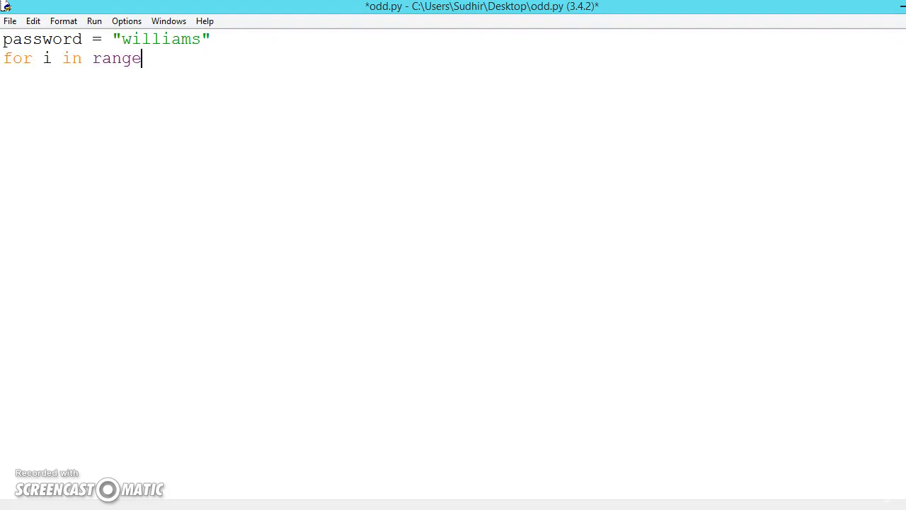
{"action": "type", "text": "()"}
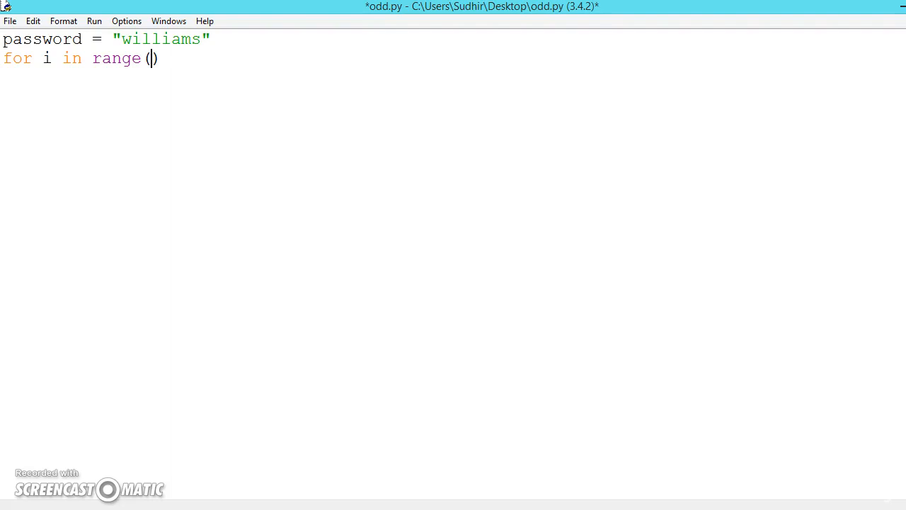
{"action": "type", "text": "3):"}
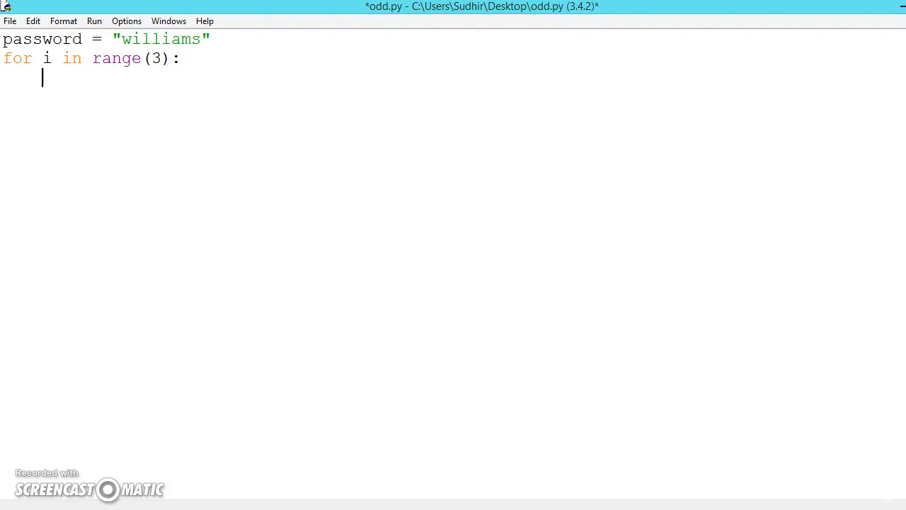
{"action": "type", "text": "j"}
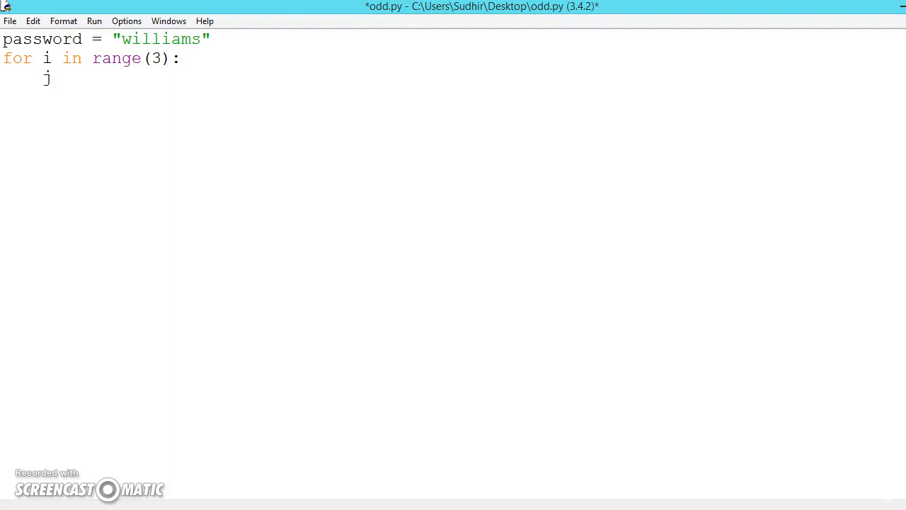
{"action": "type", "text": "=3"}
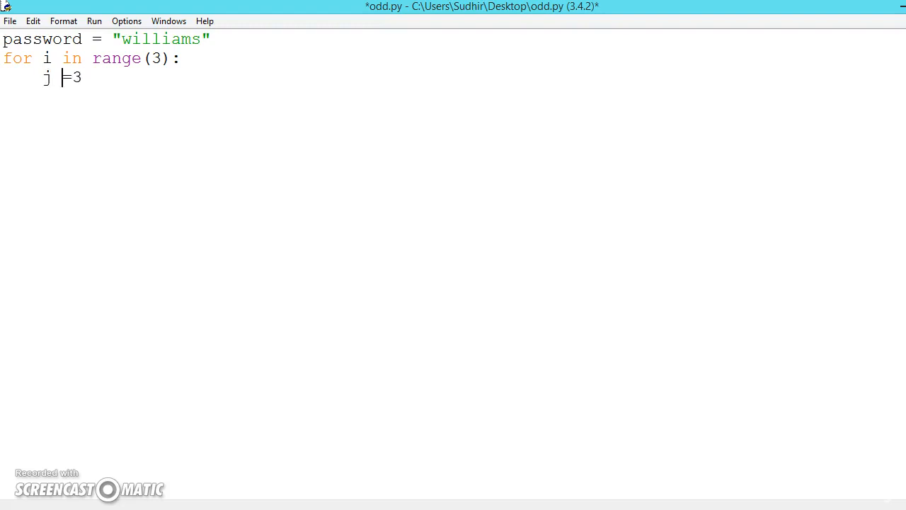
{"action": "key", "text": "enter"}
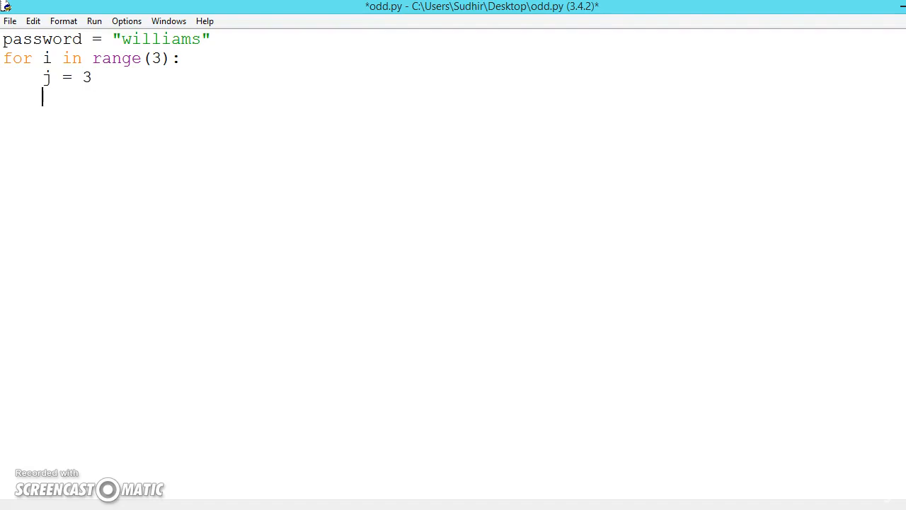
{"action": "type", "text": "if"}
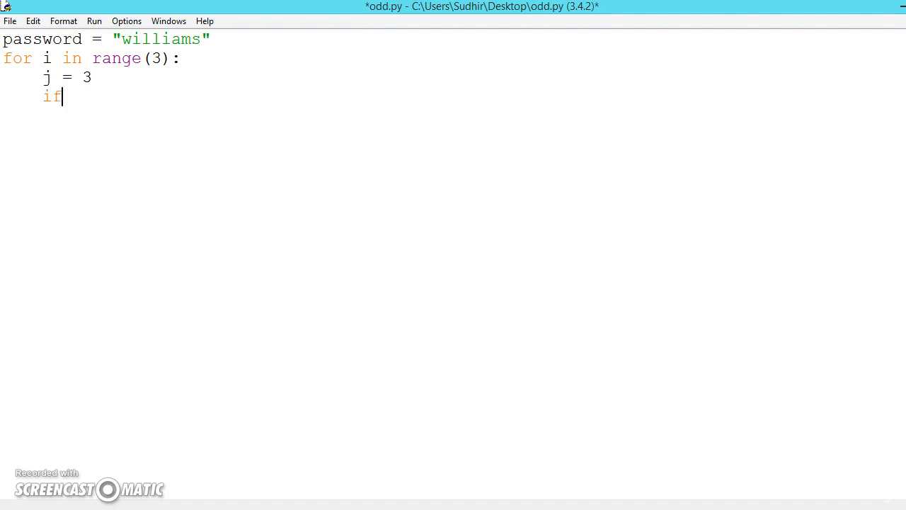
{"action": "type", "text": "()"}
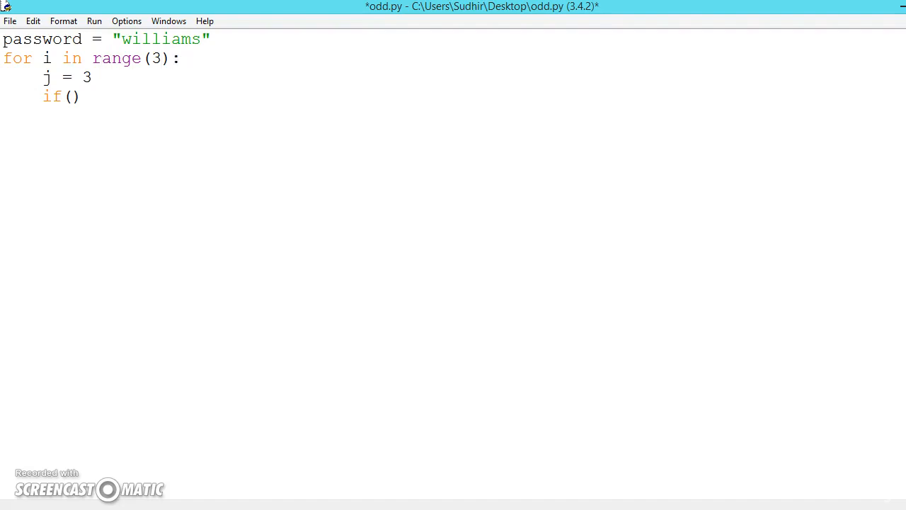
Read pwd from input with the prompt "enter the password: "
{"action": "type", "text": "pwd ="}
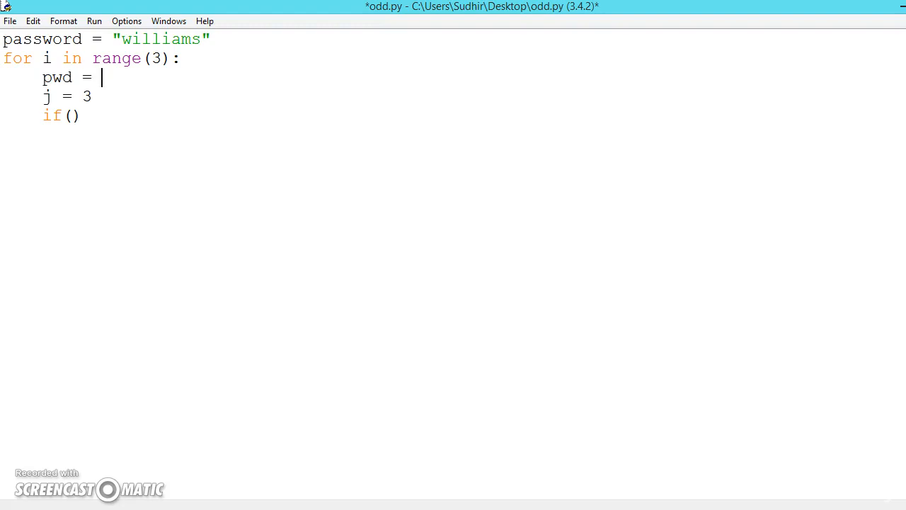
{"action": "type", "text": "input()"}
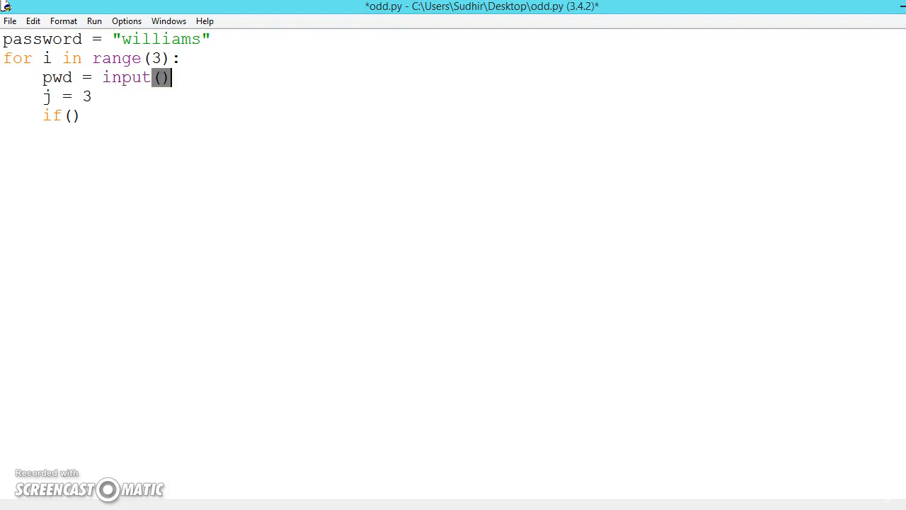
{"action": "type", "text": "\""}
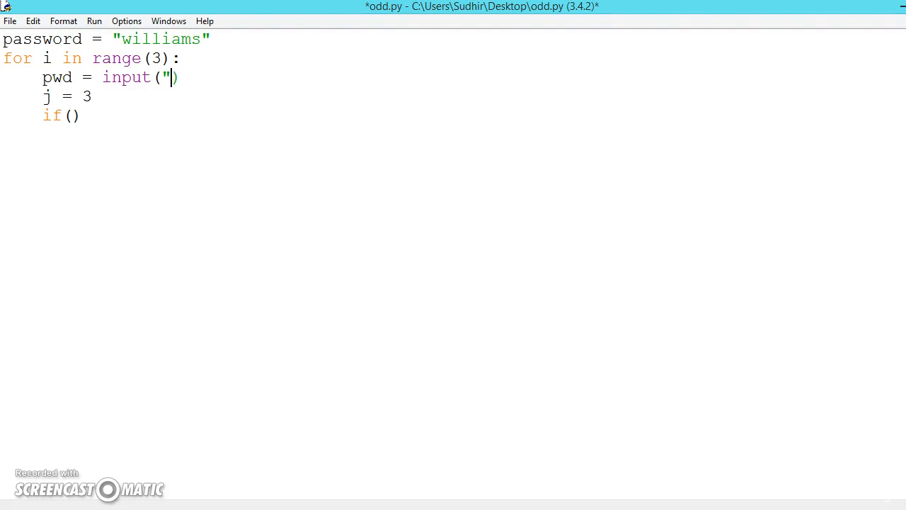
{"action": "type", "text": "enter the"}
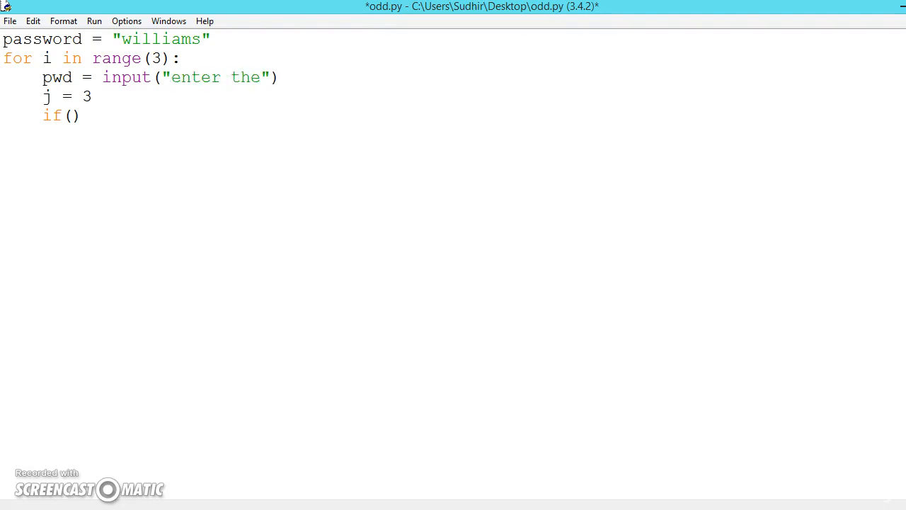
{"action": "type", "text": "password"}
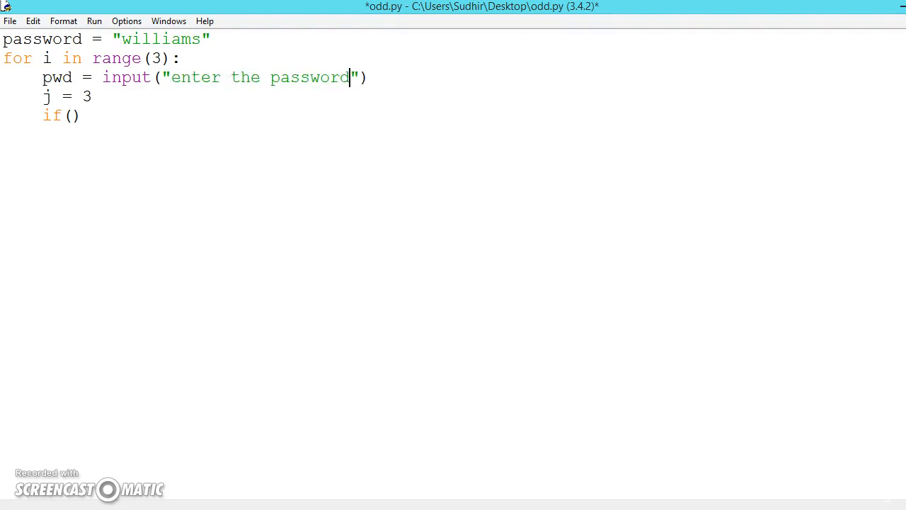
{"action": "type", "text": ":"}
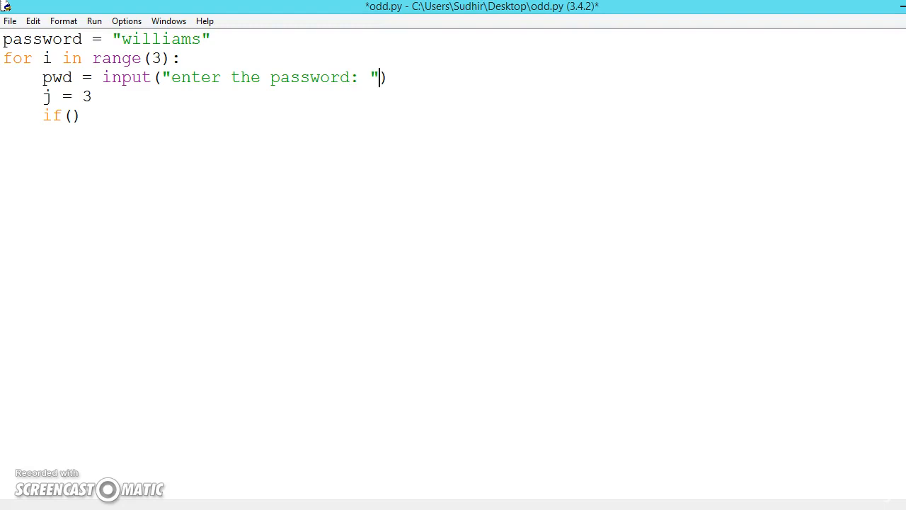
Fill the condition as if(pwd==password):
{"action": "left_click", "coordinate": [70, 117]}
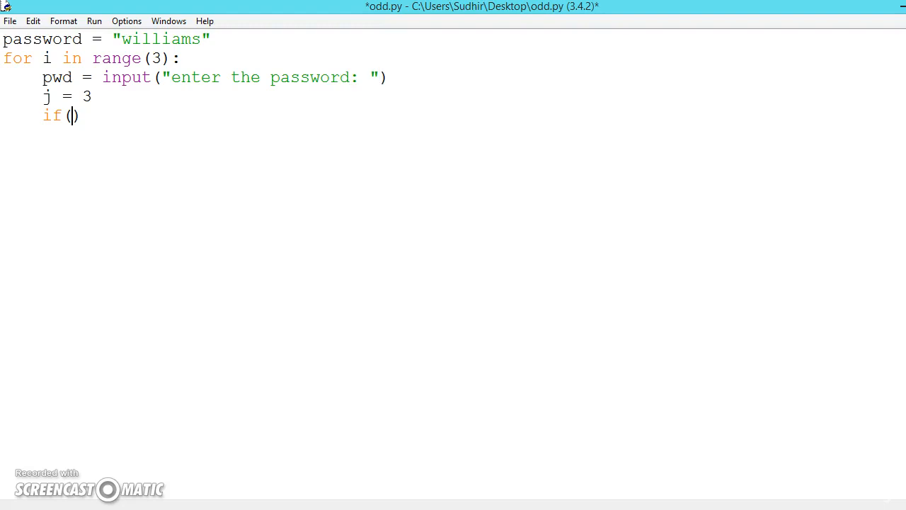
{"action": "type", "text": "pwd"}
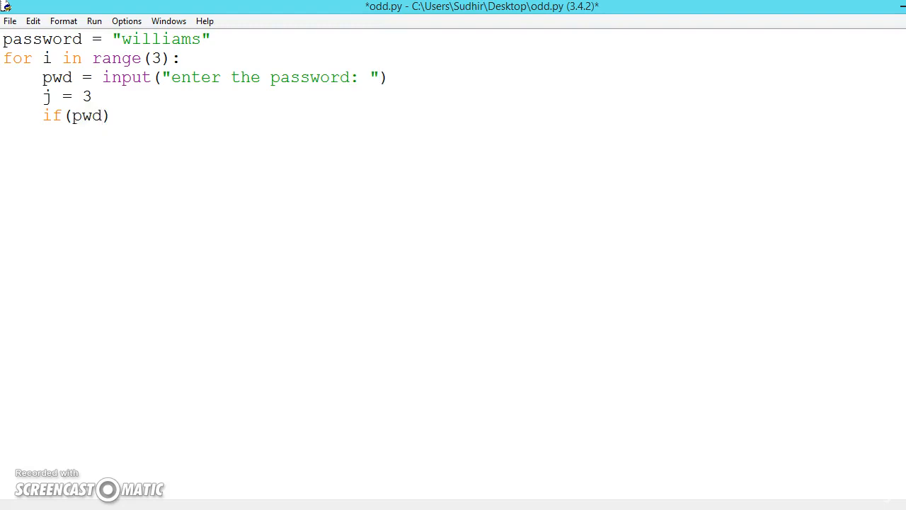
{"action": "type", "text": "==p"}
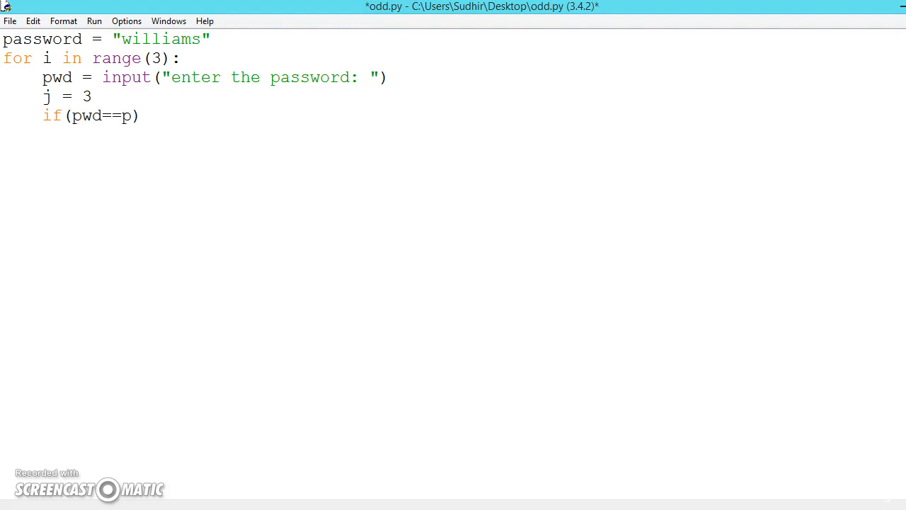
{"action": "type", "text": "asswo"}
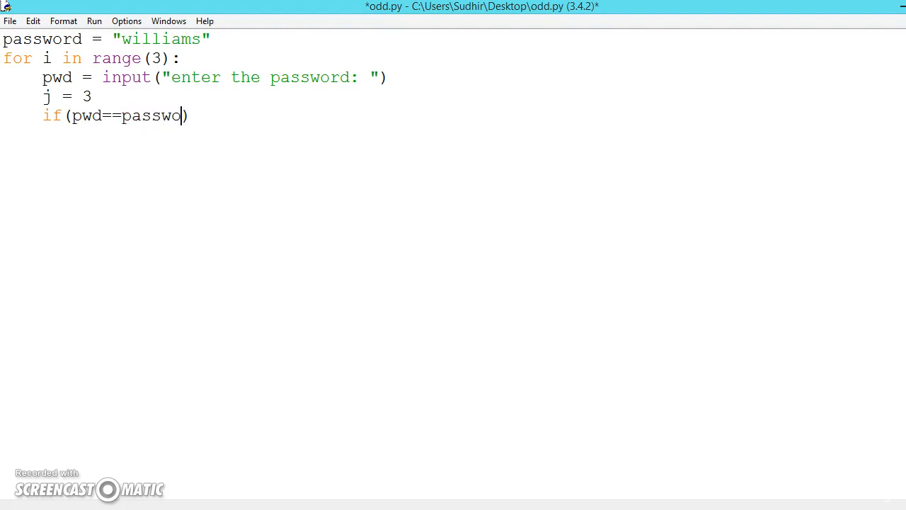
{"action": "type", "text": "rd):"}
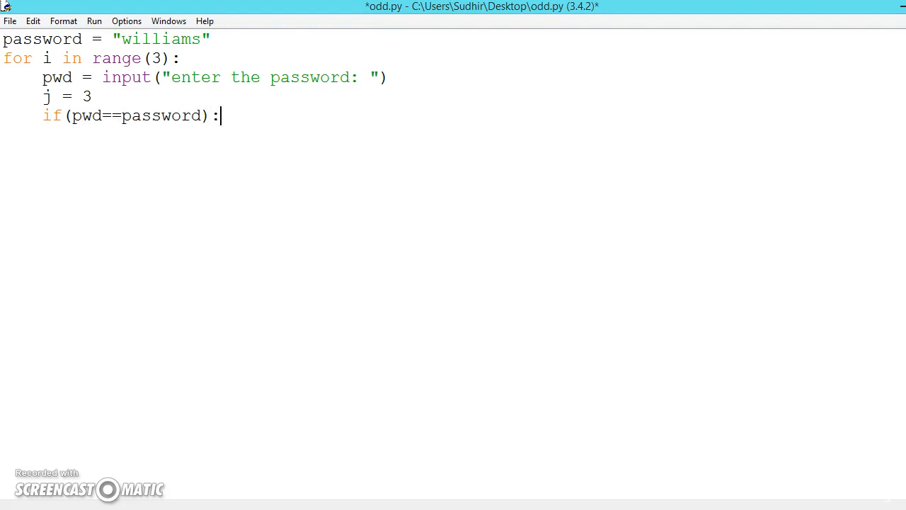
On a match, print("welcome") and break out of the loop
{"action": "type", "text": "p"}
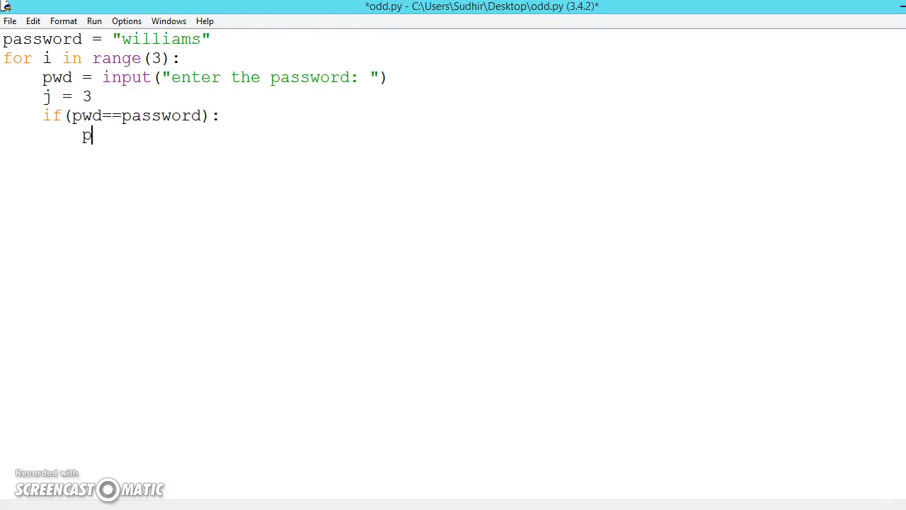
{"action": "type", "text": "rint()"}
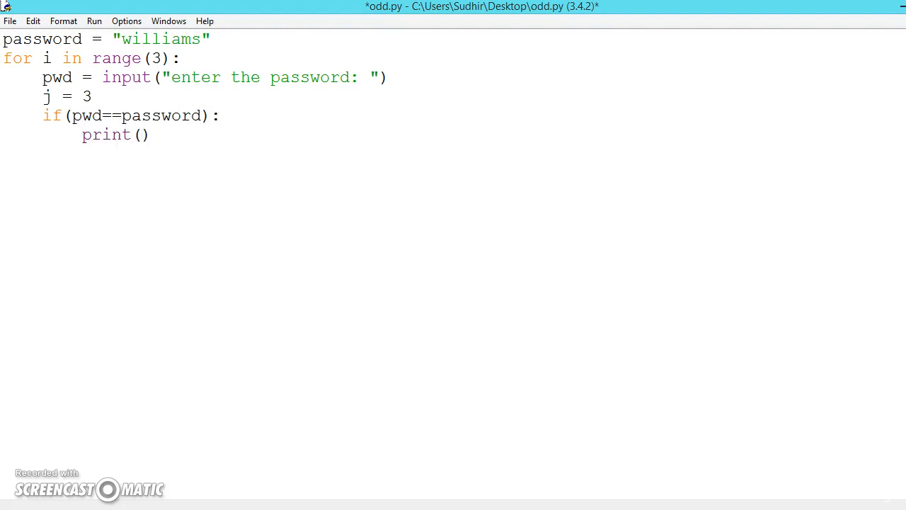
{"action": "type", "text": "\"w\""}
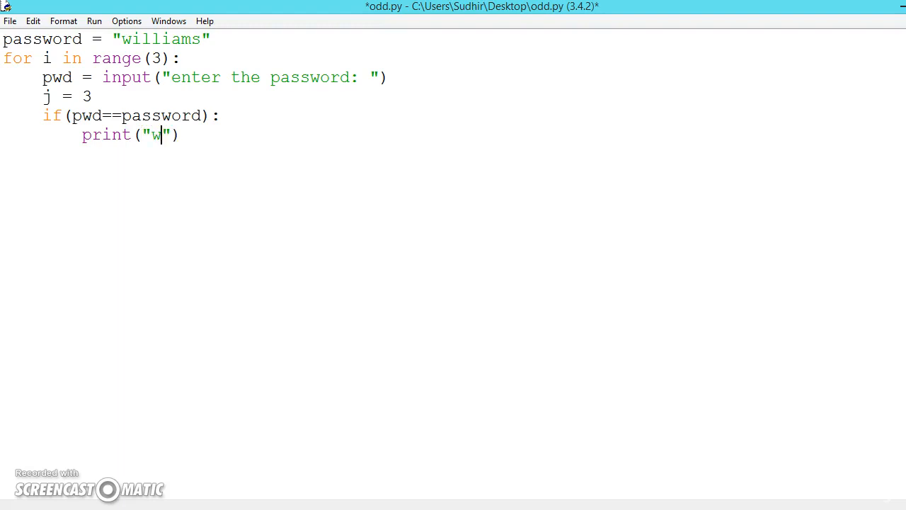
{"action": "type", "text": "elcome"}
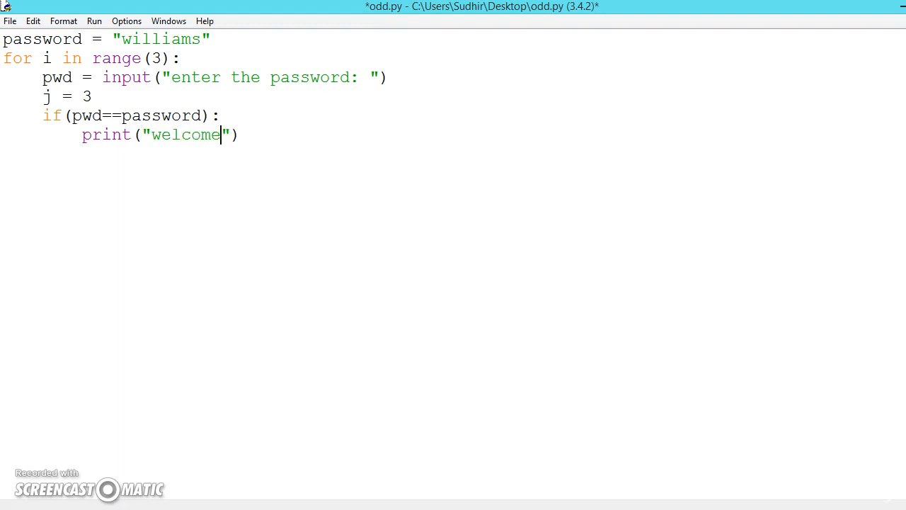
{"action": "key", "text": "End"}
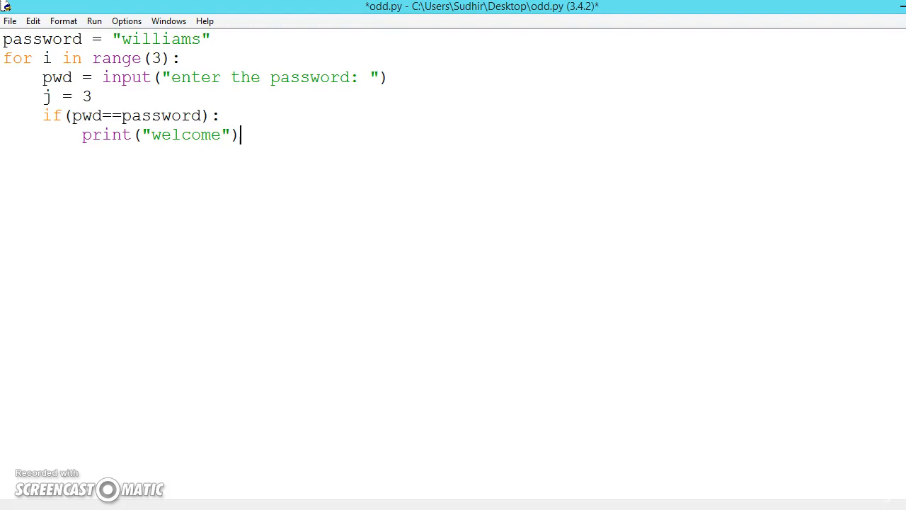
{"action": "type", "text": "be"}
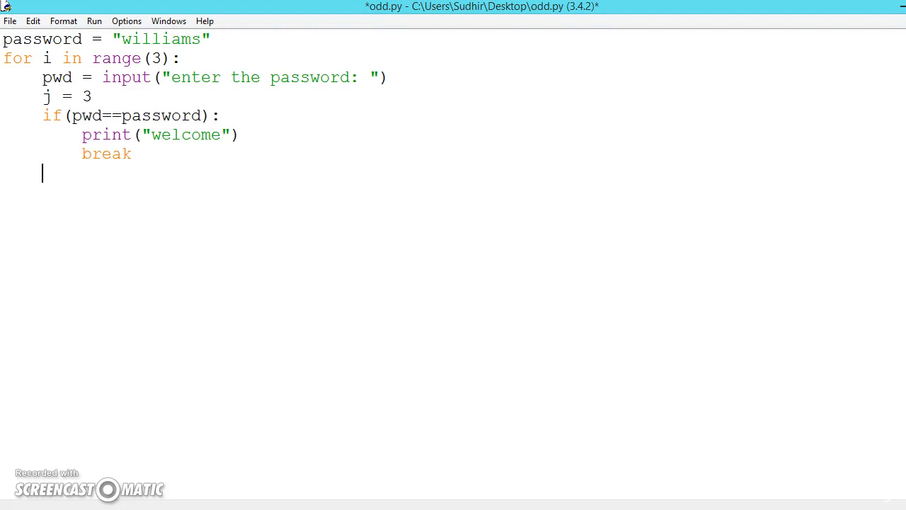
Else print "wrong password, chances left:" with j-1 and continue the loop
{"action": "type", "text": "else:"}
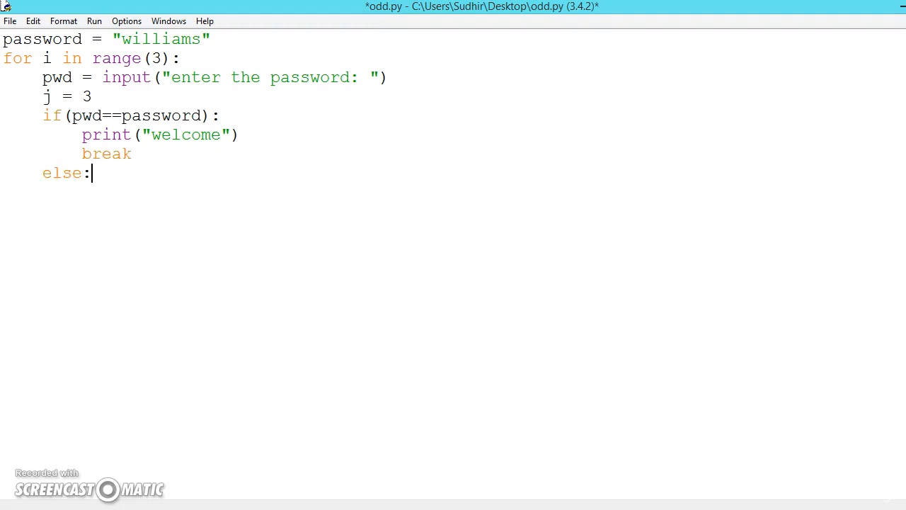
{"action": "type", "text": "print"}
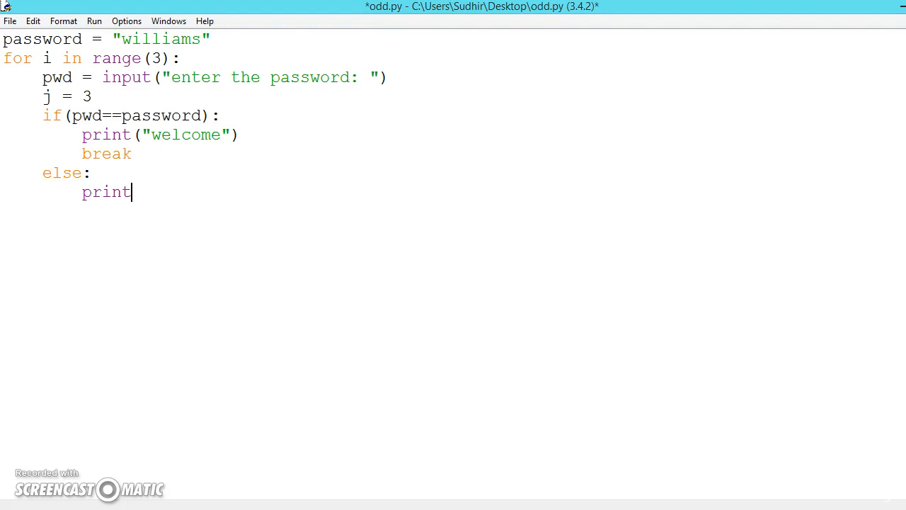
{"action": "type", "text": "(\"\")"}
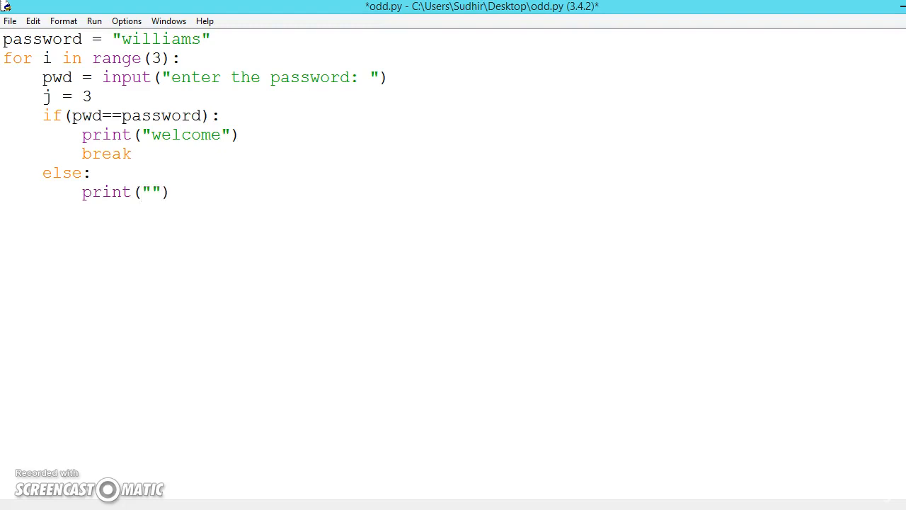
{"action": "left_click", "coordinate": [150, 192]}
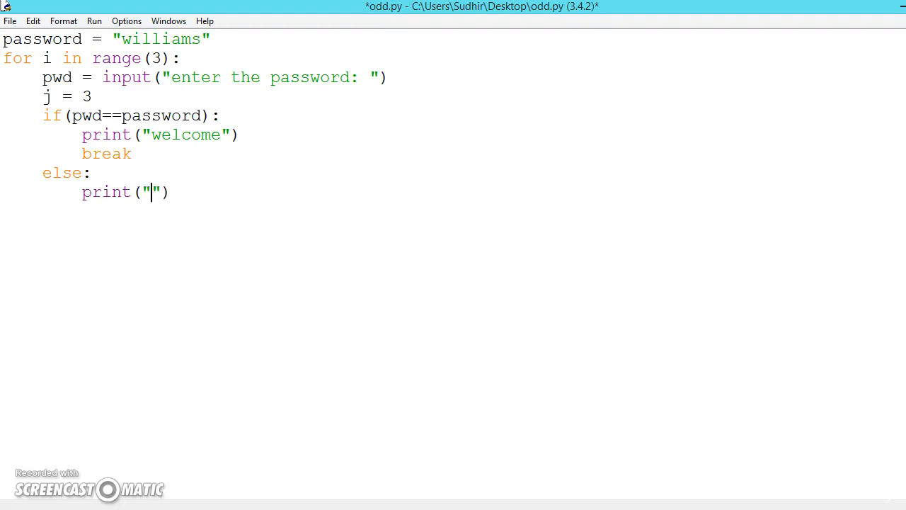
{"action": "type", "text": "wro"}
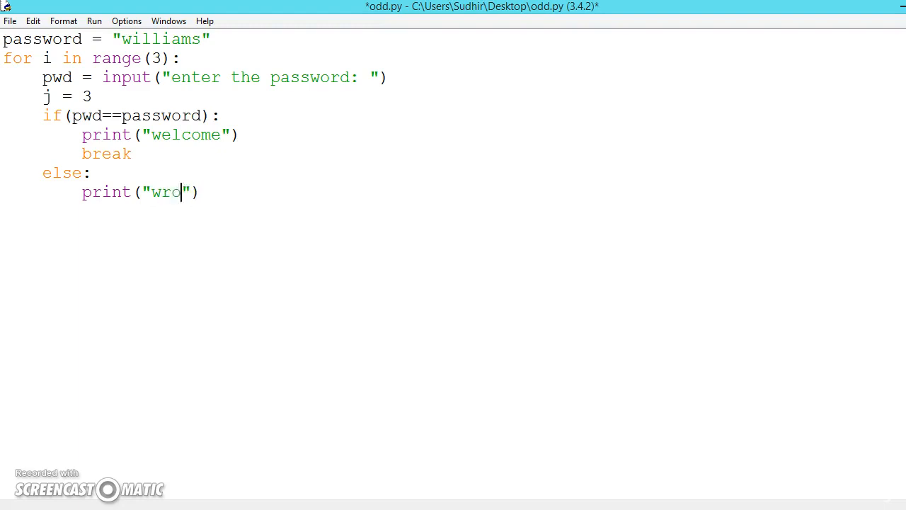
{"action": "type", "text": "ng s"}
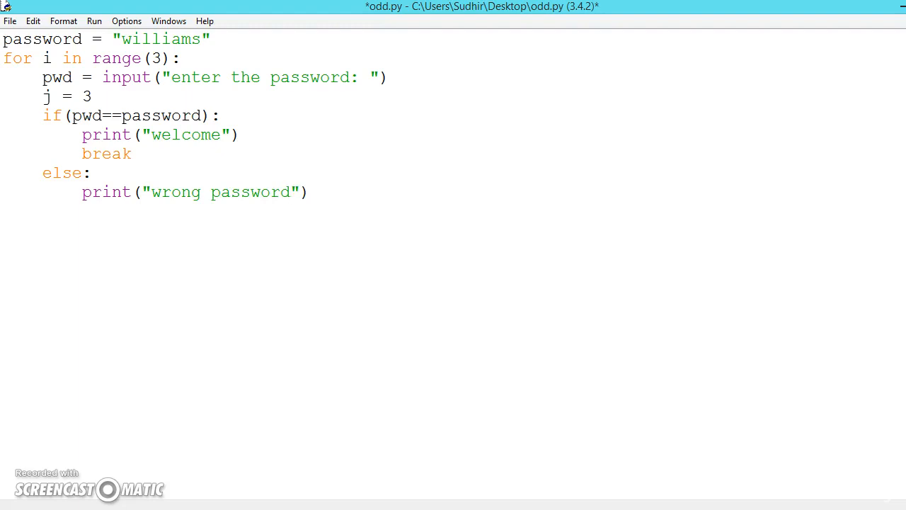
{"action": "left_click", "coordinate": [286, 192]}
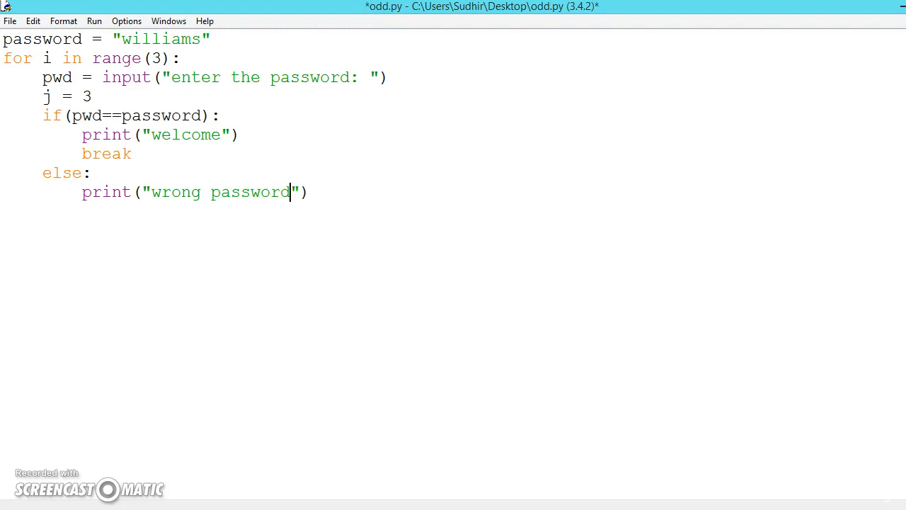
{"action": "type", "text": ", chan"}
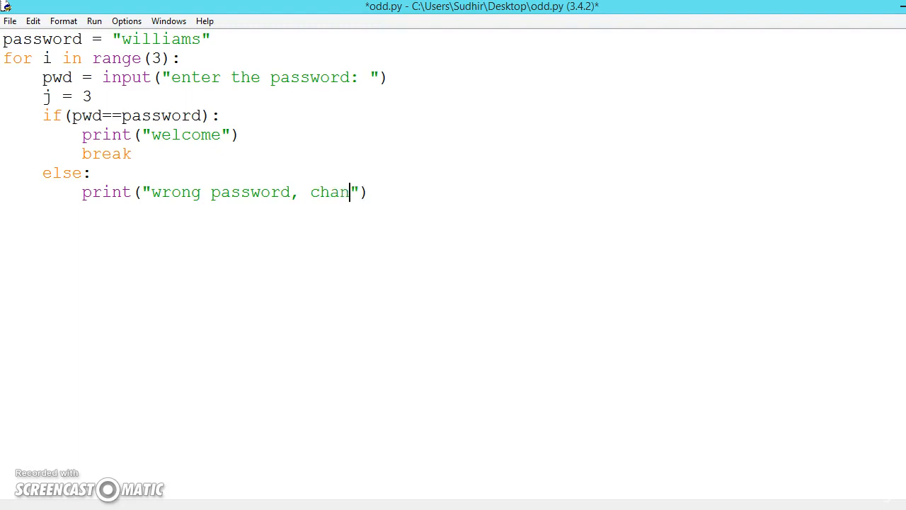
{"action": "type", "text": "ces left"}
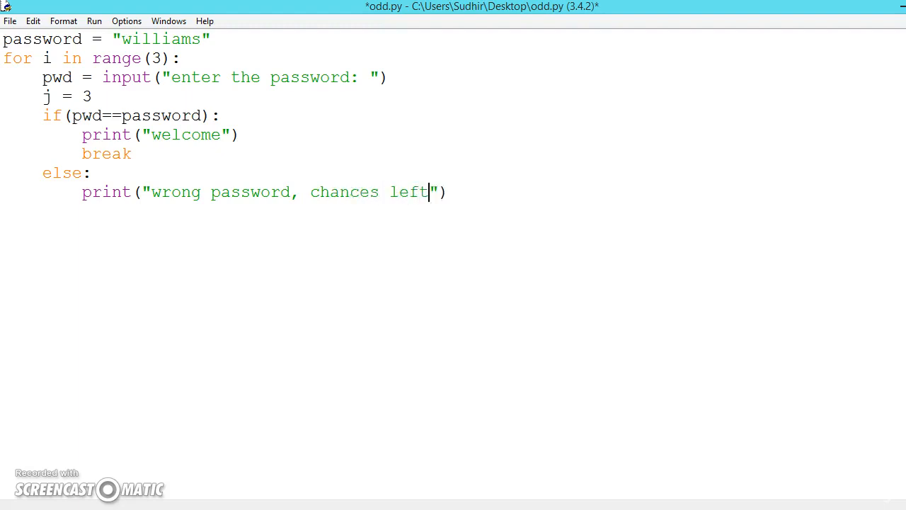
{"action": "type", "text": ":"}
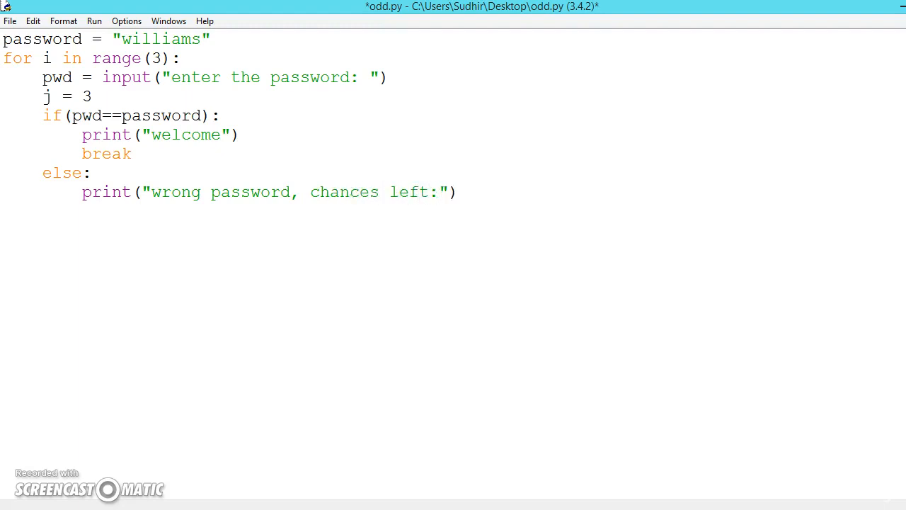
{"action": "type", "text": ","}
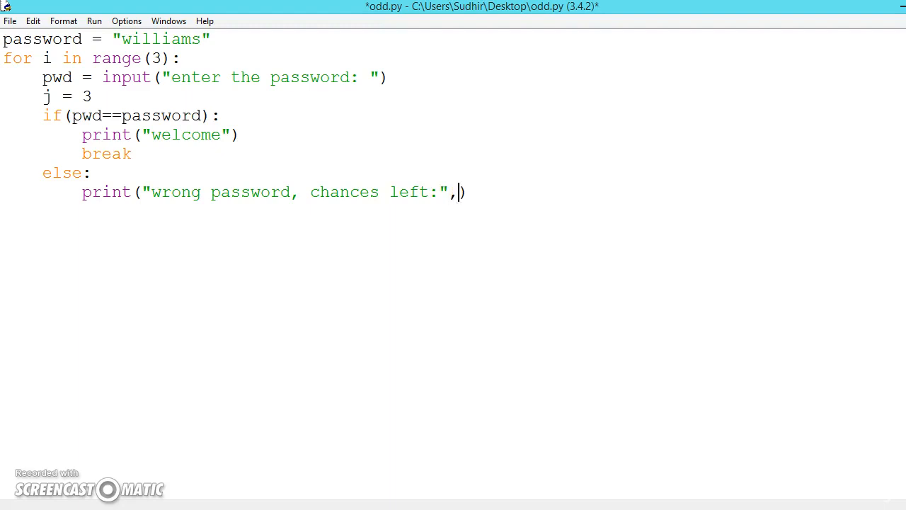
{"action": "type", "text": "j-1"}
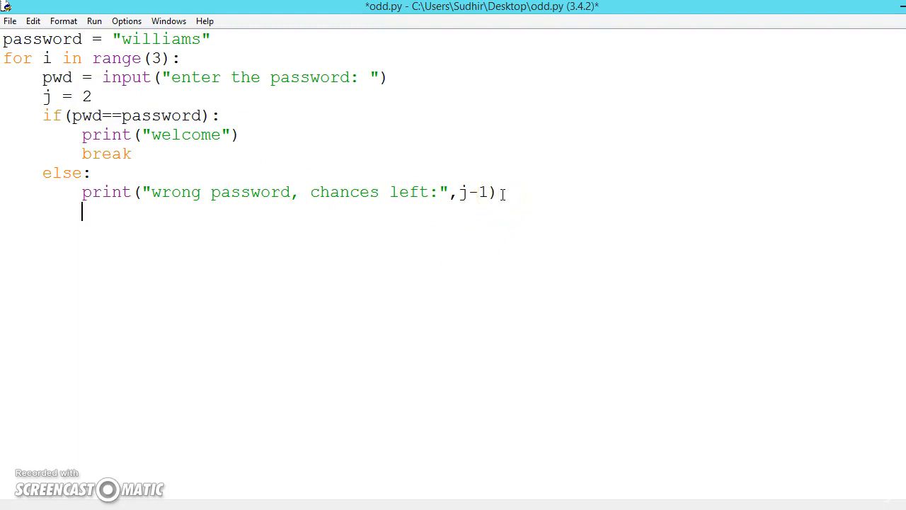
{"action": "type", "text": "contin"}
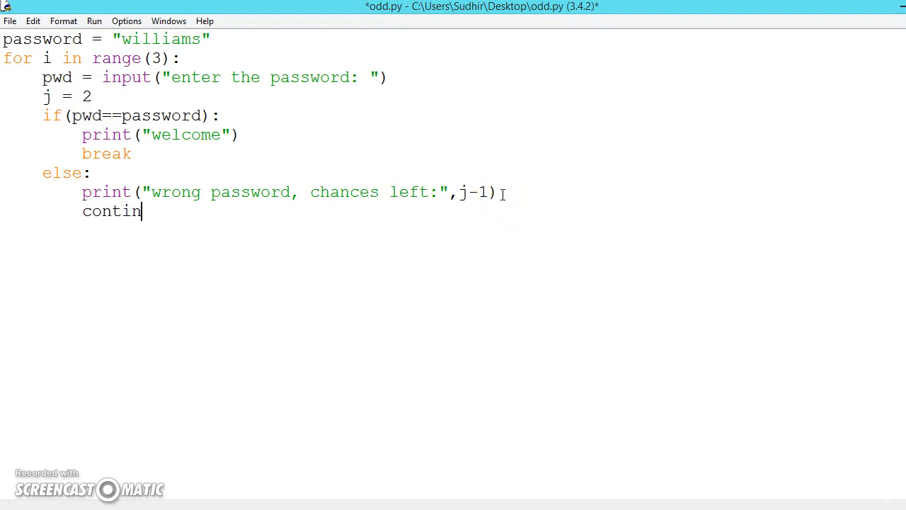
{"action": "type", "text": "ue"}
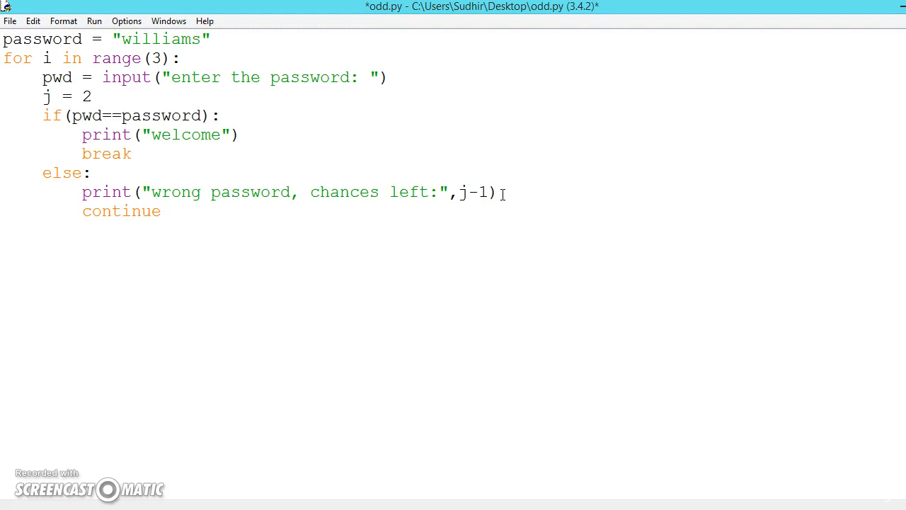
{"action": "left_click", "coordinate": [94, 21]}
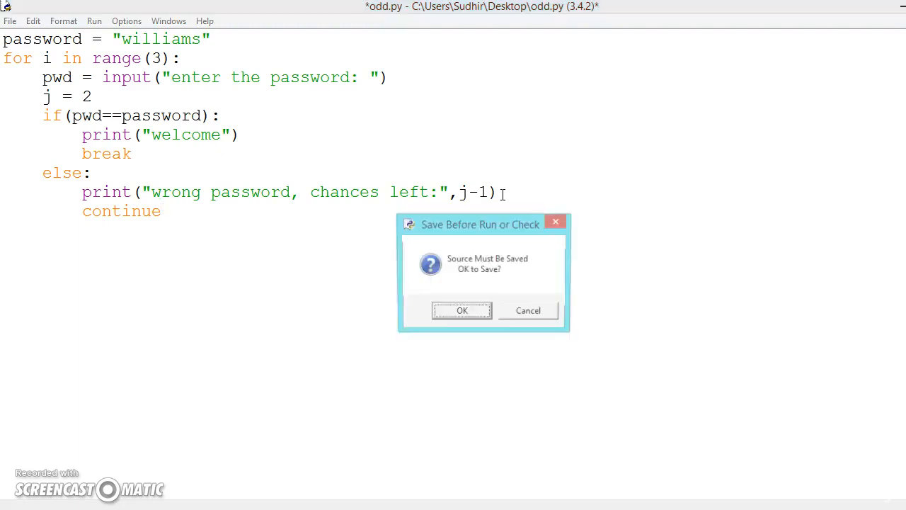
{"action": "left_click", "coordinate": [461, 310]}
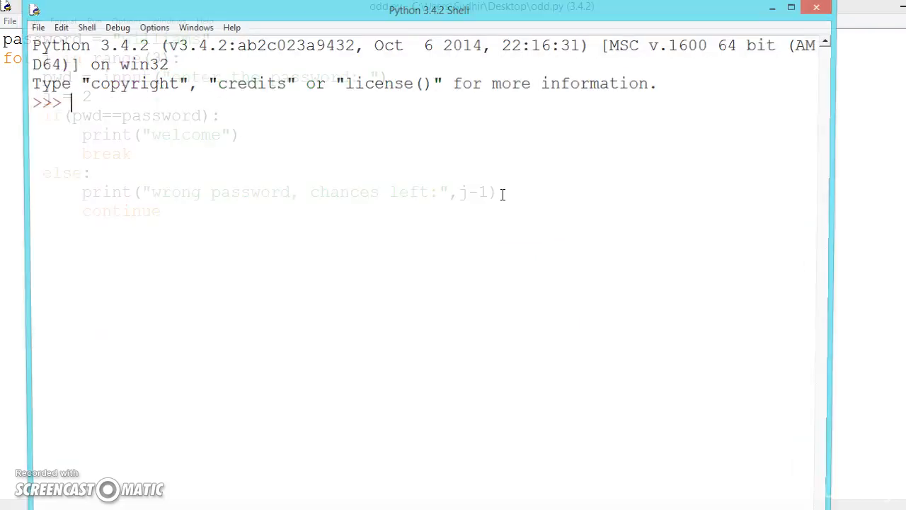
{"action": "key", "text": "F5"}
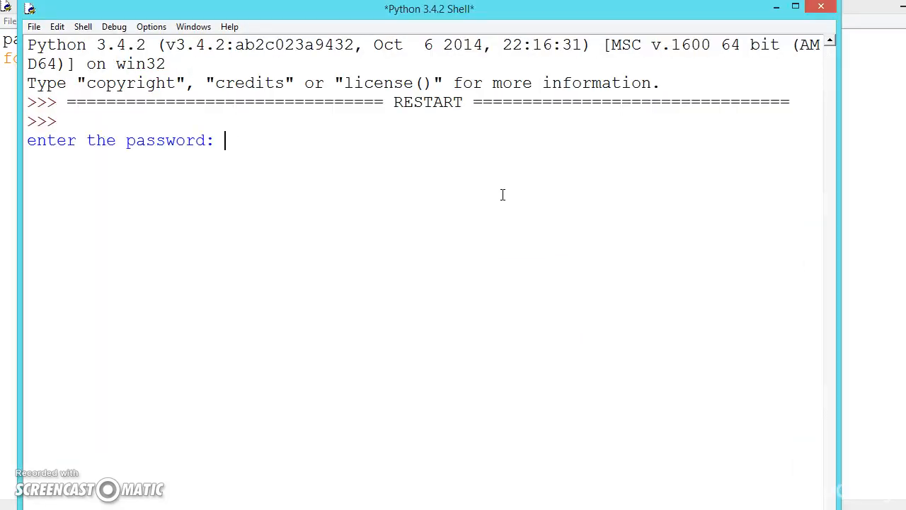
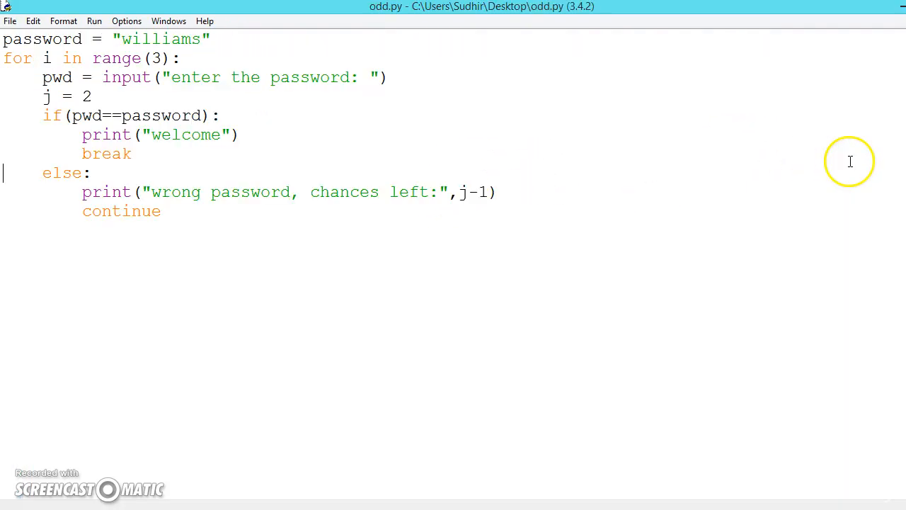
{"action": "mouse_move", "coordinate": [582, 202]}
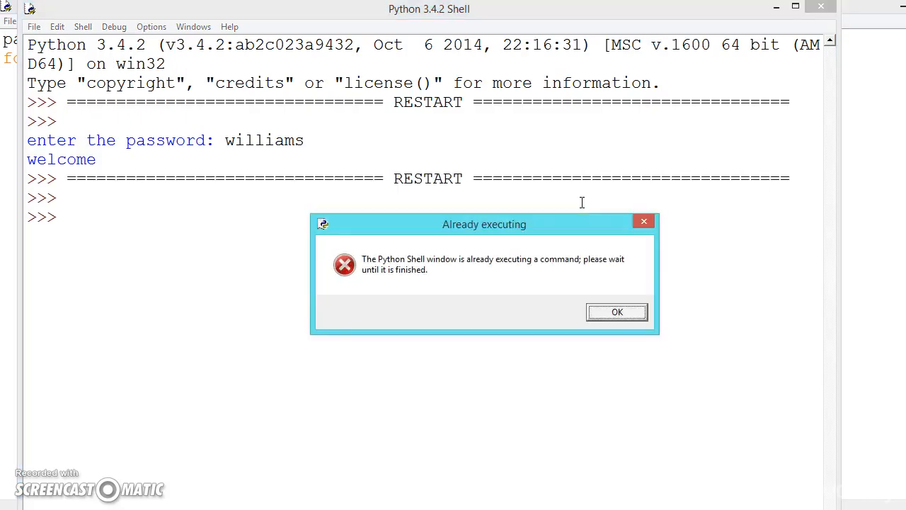
Rerun and enter wrong passwords ptere, jond and reeed, each showing chances left: 1
{"action": "left_click", "coordinate": [616, 313]}
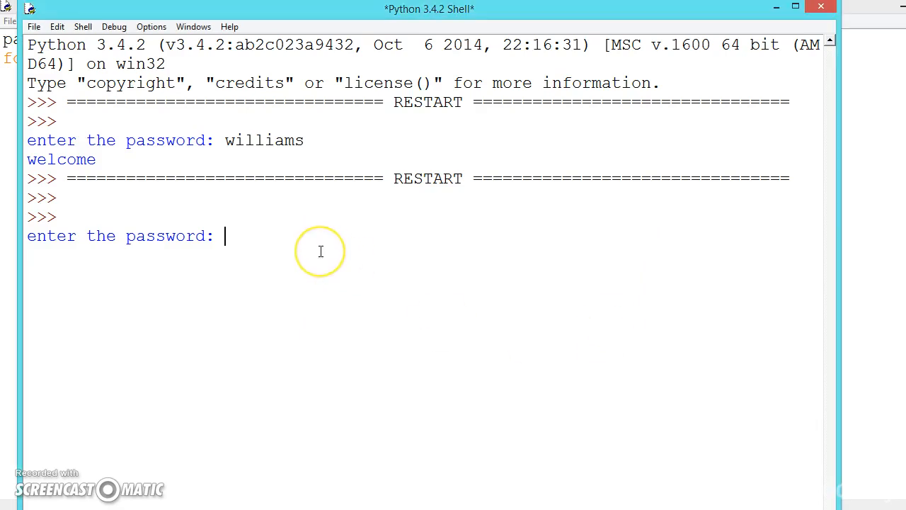
{"action": "type", "text": "pter"}
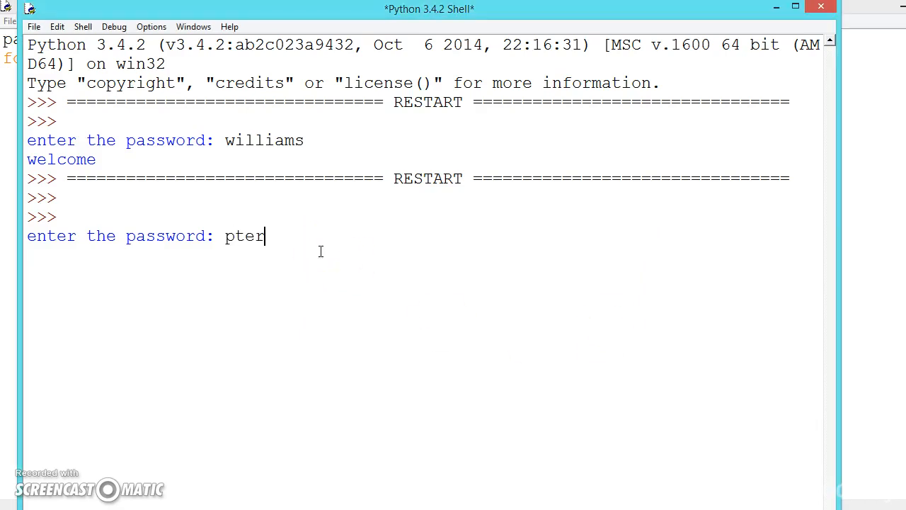
{"action": "type", "text": "e"}
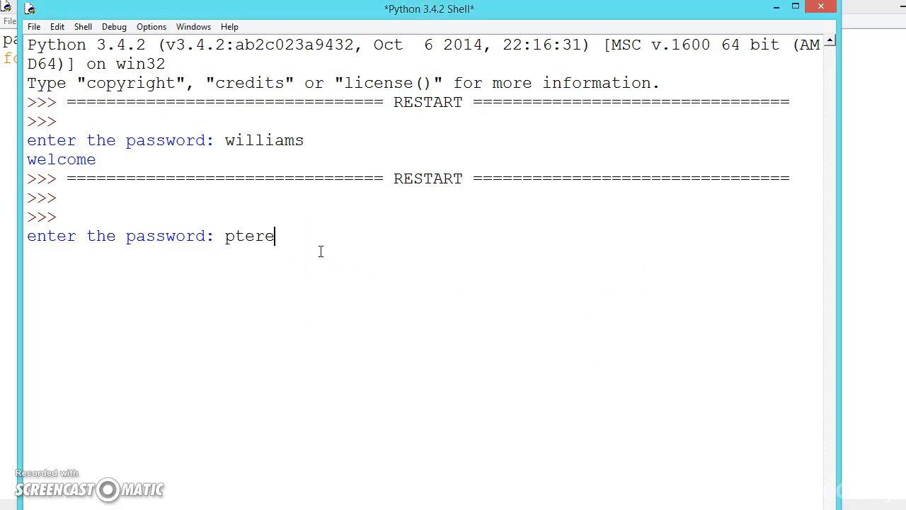
{"action": "key", "text": "enter"}
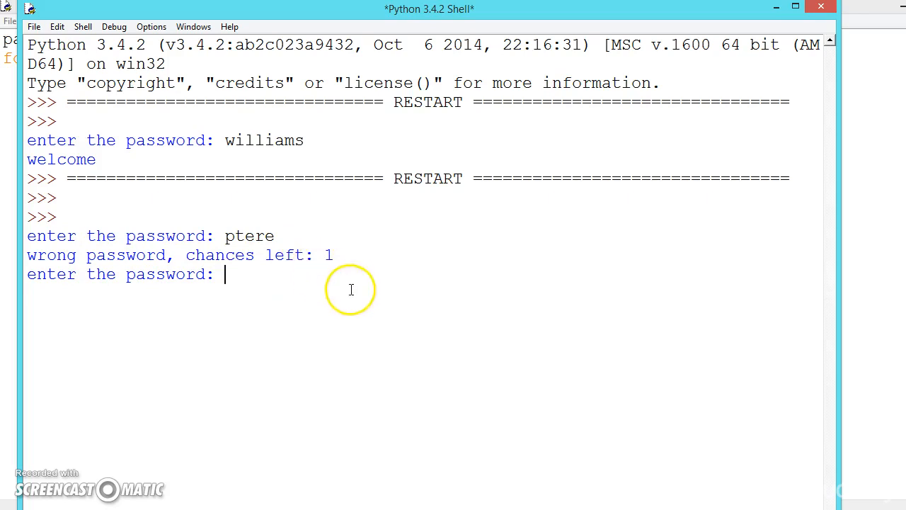
{"action": "type", "text": "jond"}
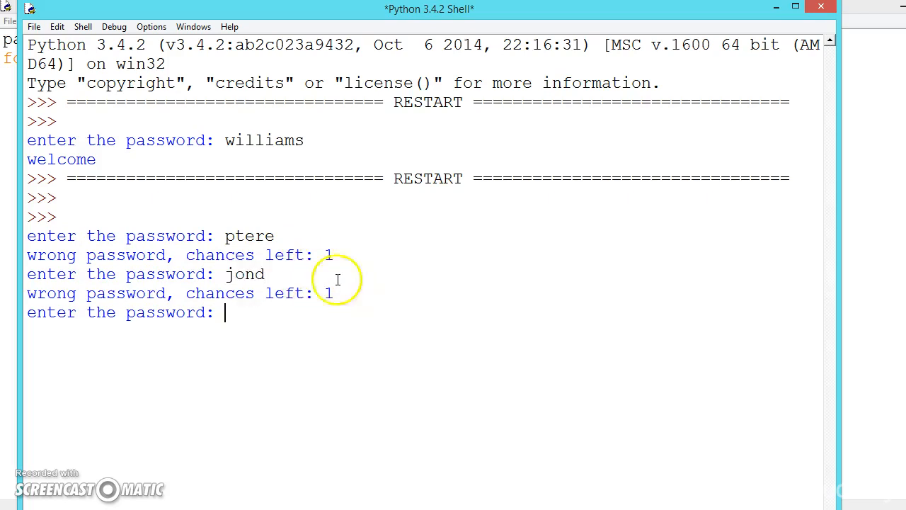
{"action": "mouse_move", "coordinate": [363, 333]}
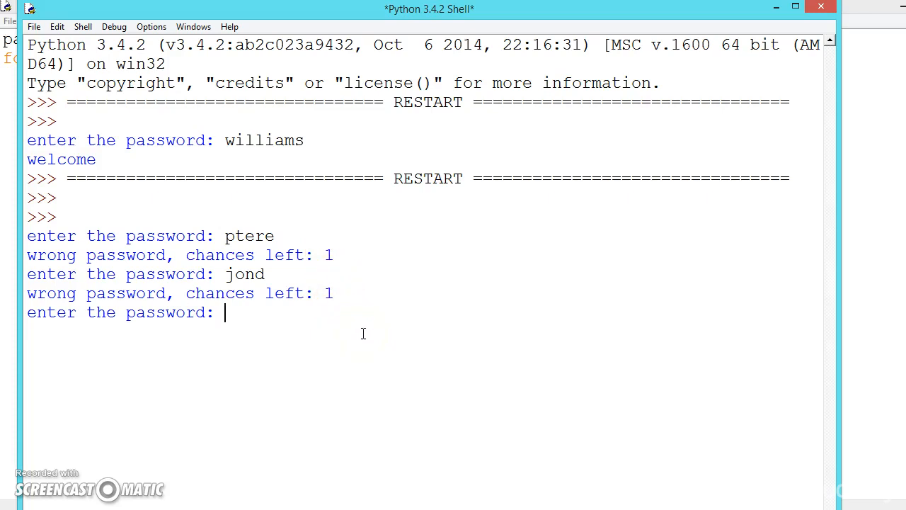
{"action": "type", "text": "reeed"}
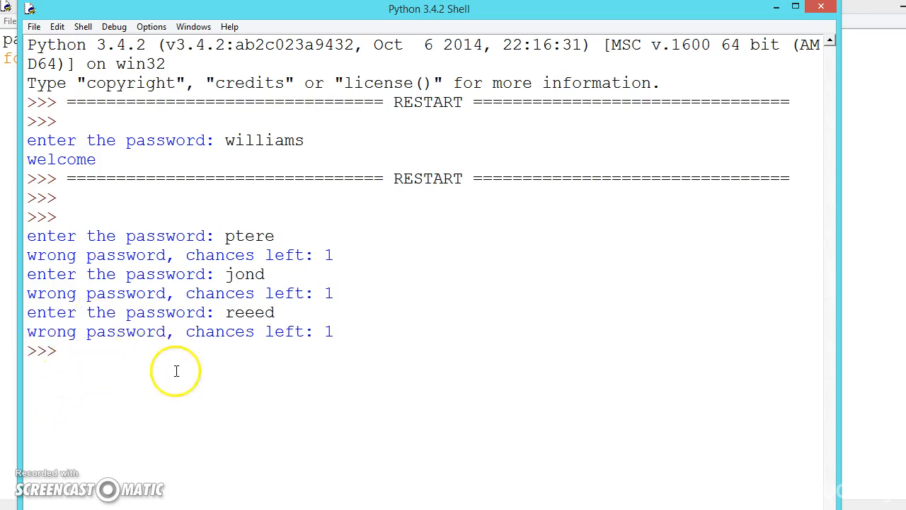
{"action": "mouse_move", "coordinate": [861, 252]}
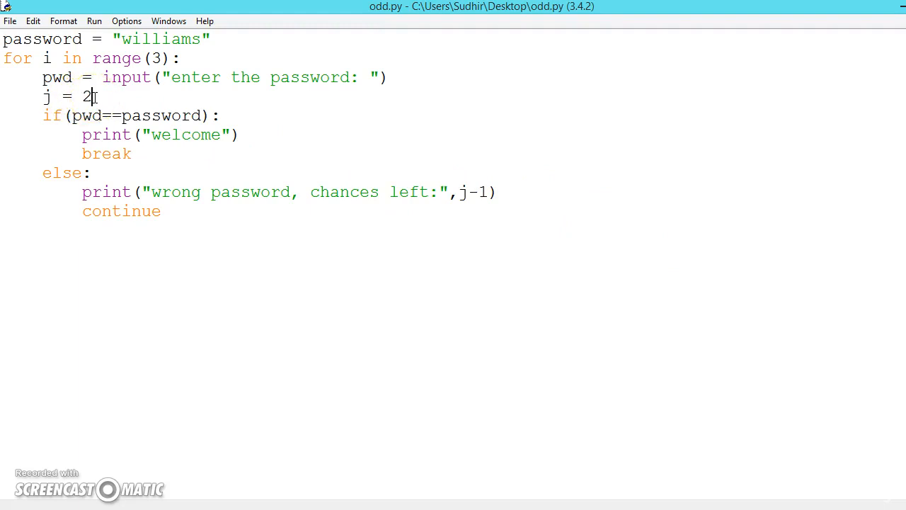
Set j = 2, show chances left as j-i, and add print("try next time") after the loop
{"action": "key", "text": "Backspace"}
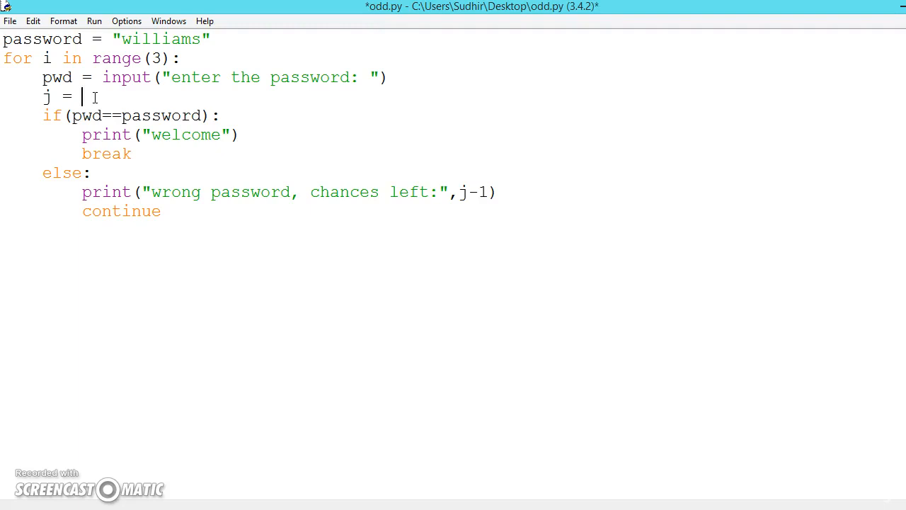
{"action": "type", "text": "2"}
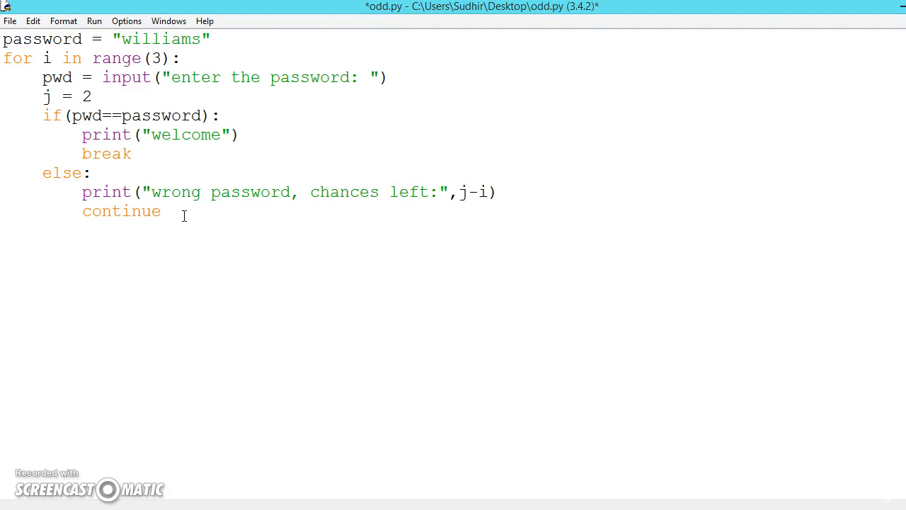
{"action": "type", "text": "print()"}
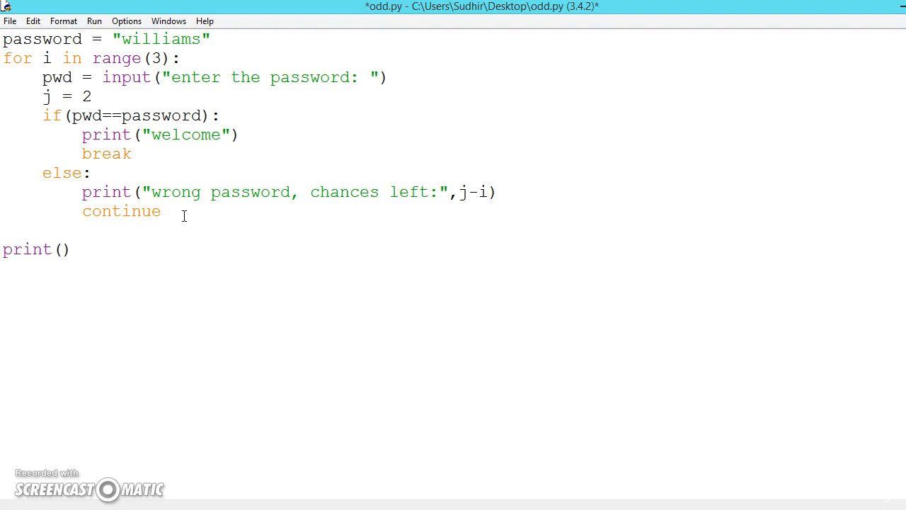
{"action": "type", "text": "\"\""}
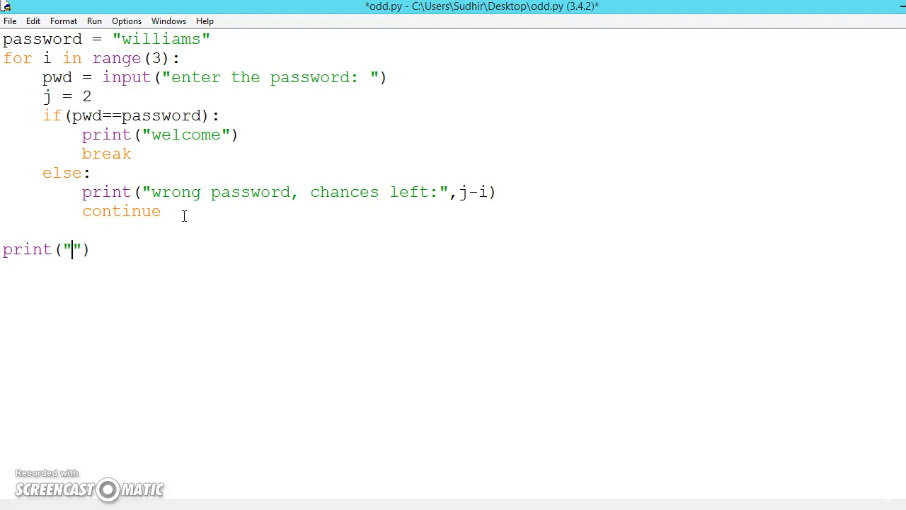
{"action": "type", "text": "t"}
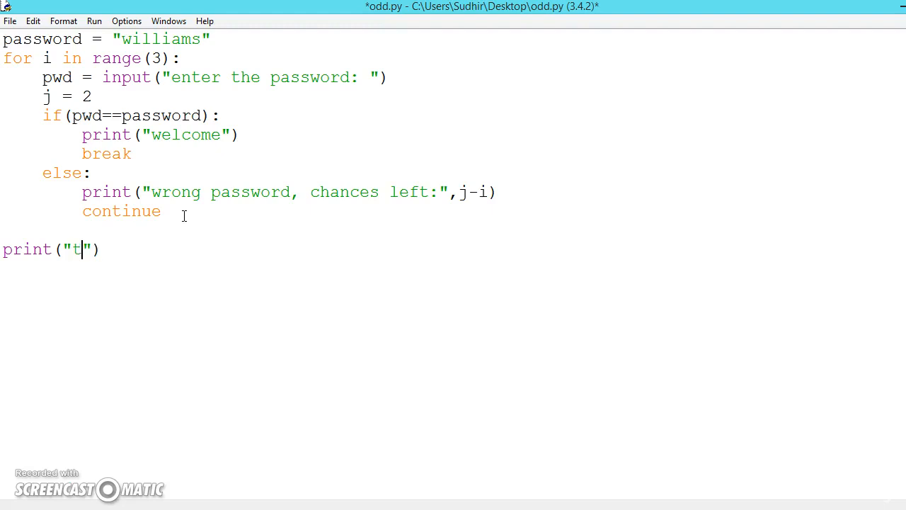
{"action": "type", "text": "ry next time"}
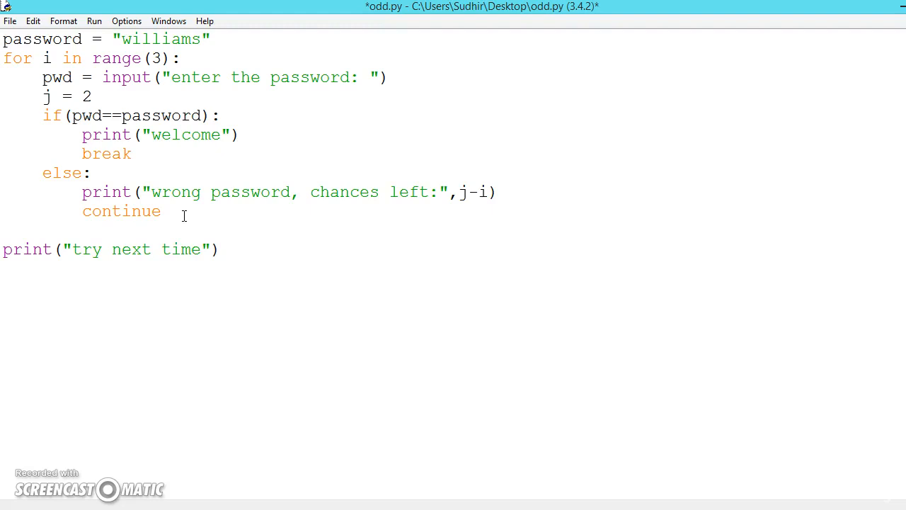
Save and rerun, entering peter and john to see chances left count down 2 then 1
{"action": "left_click", "coordinate": [94, 21]}
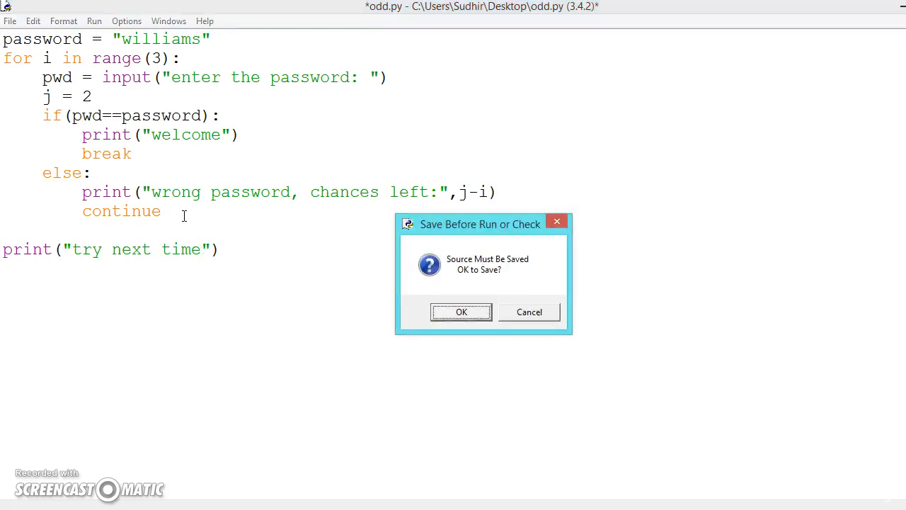
{"action": "left_click", "coordinate": [462, 312]}
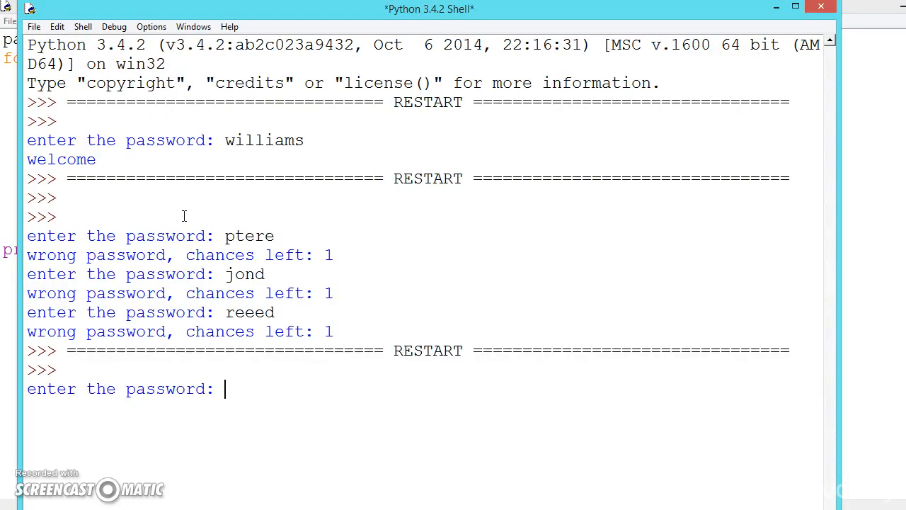
{"action": "type", "text": "peter"}
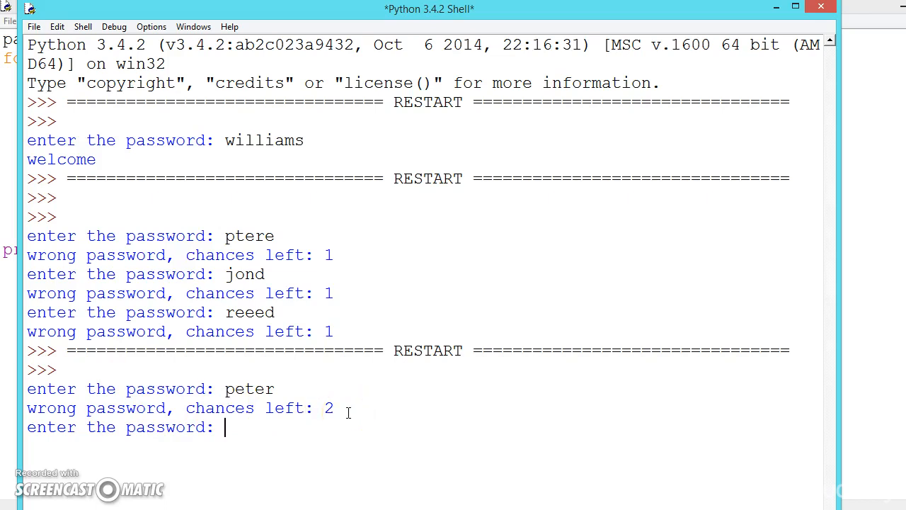
{"action": "type", "text": "john"}
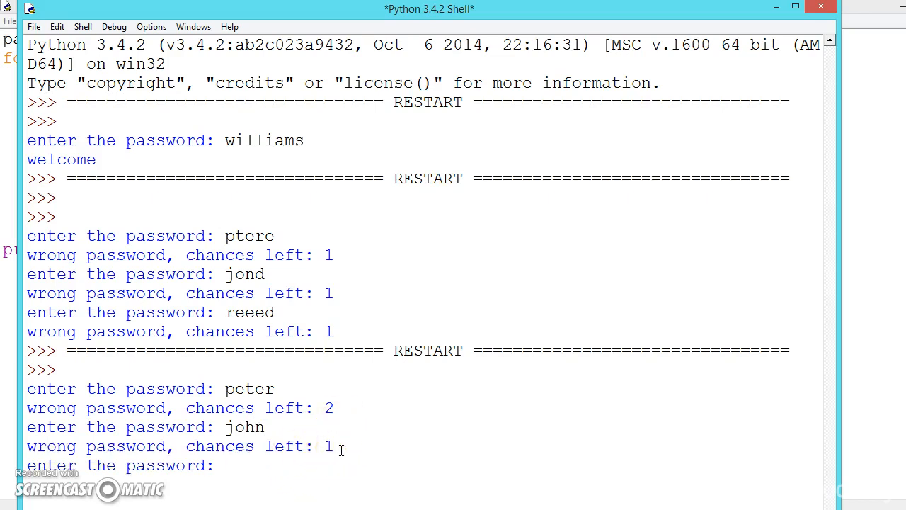
{"action": "type", "text": "th"}
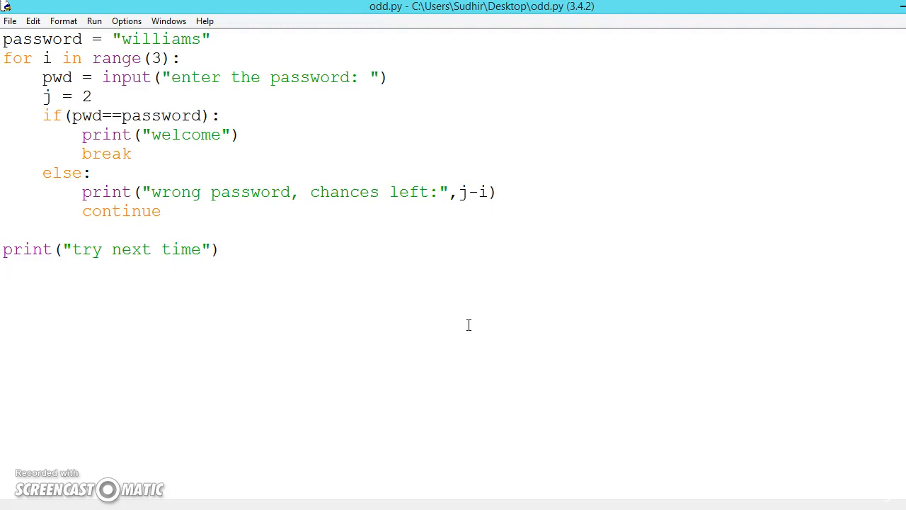
{"action": "left_click", "coordinate": [3, 269]}
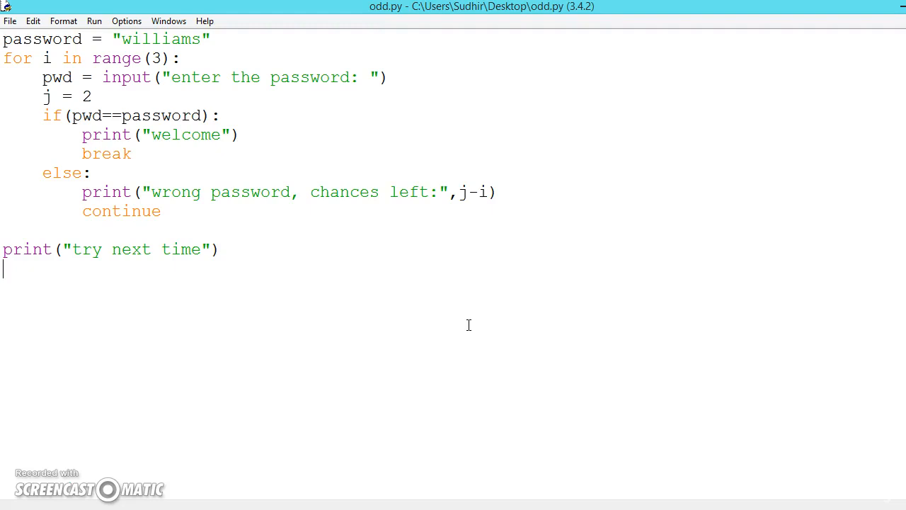